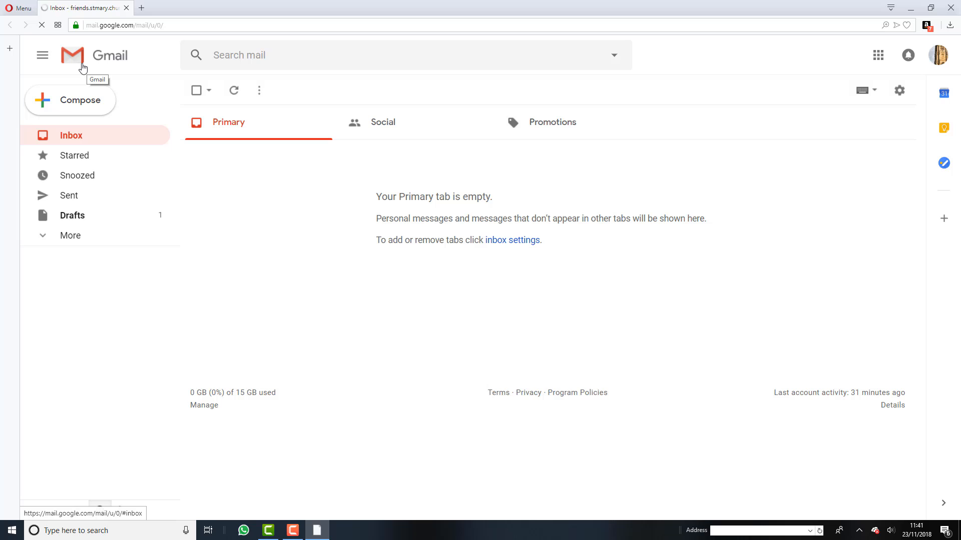
mouse_move(56, 69)
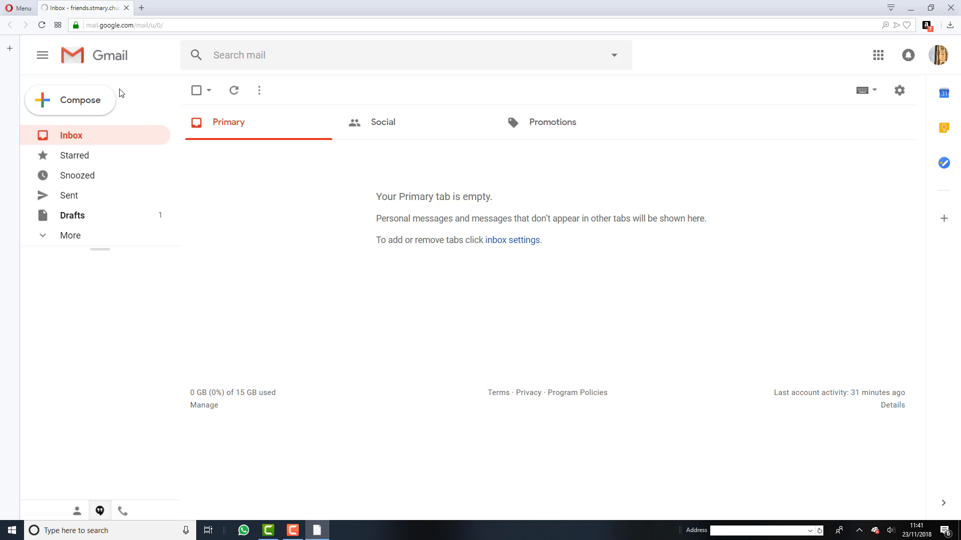
mouse_move(186, 155)
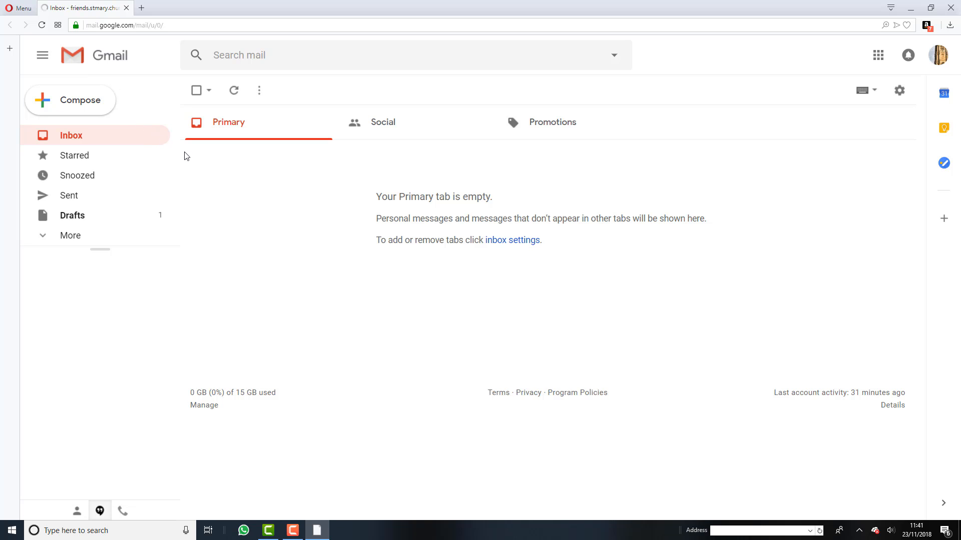
Open Google Contacts from Gmail's Google apps launcher, which shows 'No contacts yet'.
left_click(99, 510)
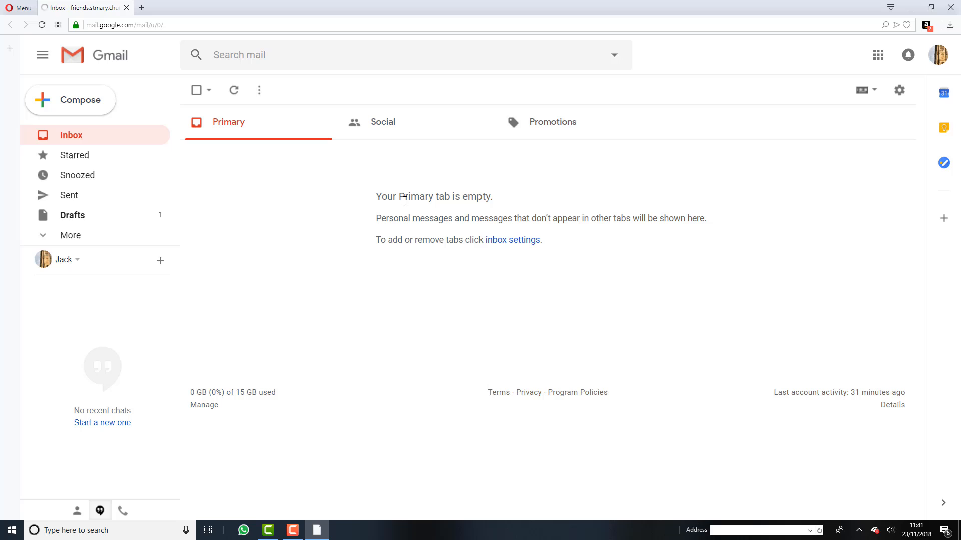
mouse_move(158, 110)
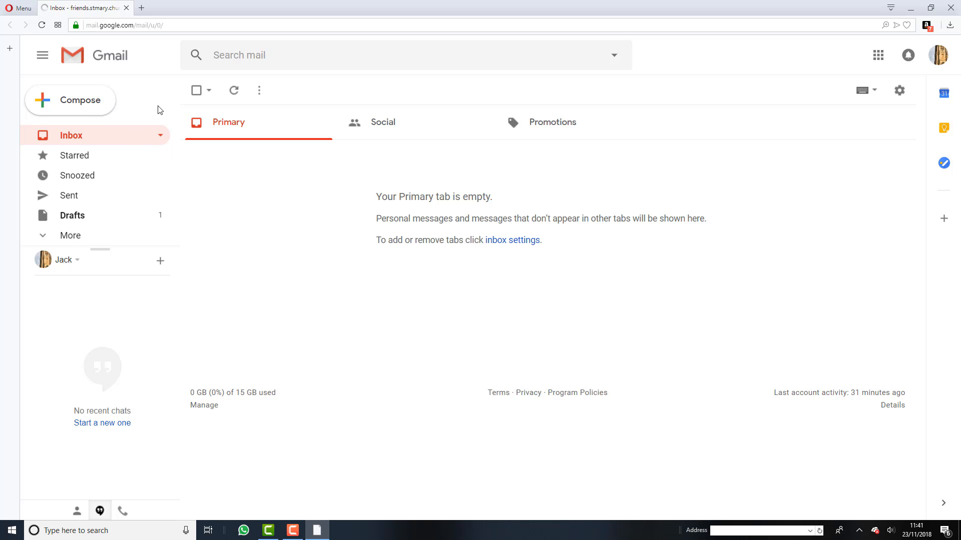
mouse_move(457, 126)
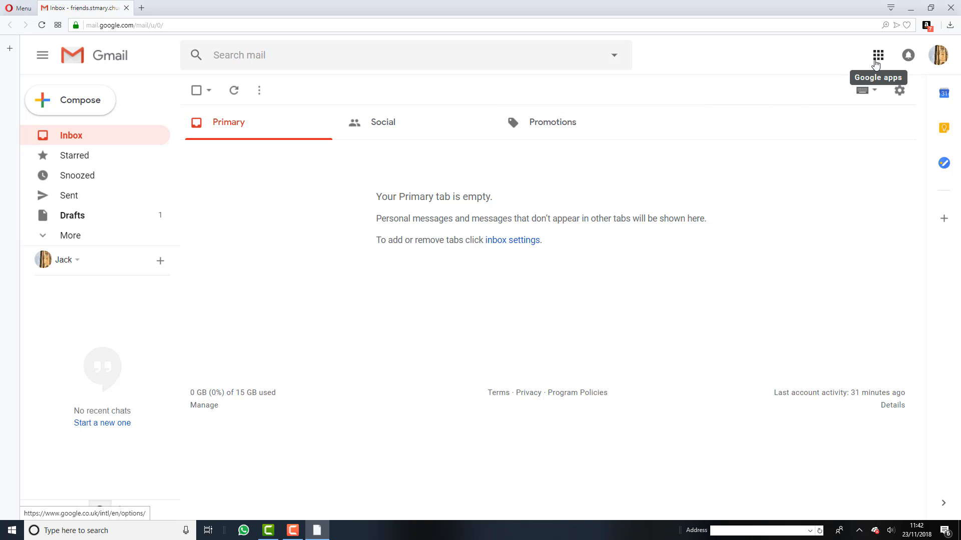
left_click(878, 55)
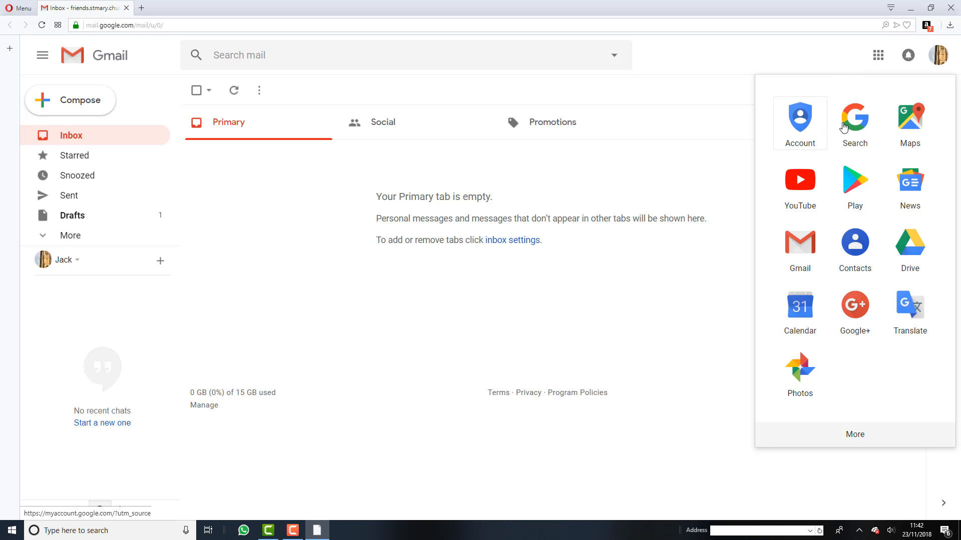
mouse_move(854, 119)
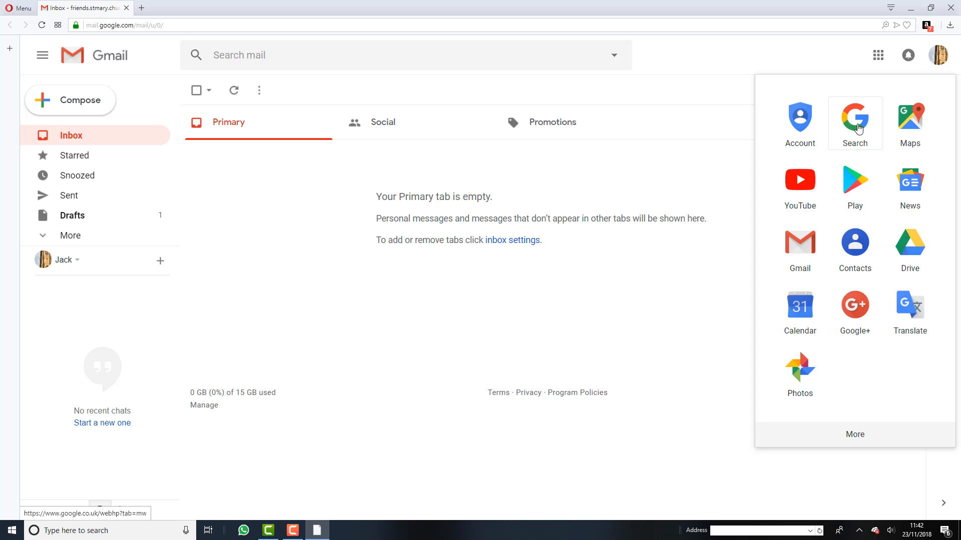
mouse_move(859, 130)
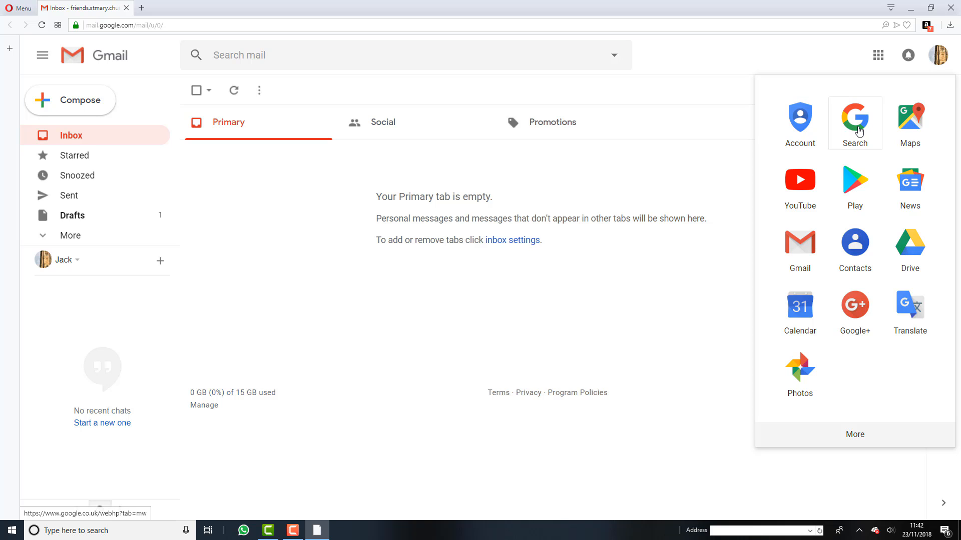
mouse_move(854, 183)
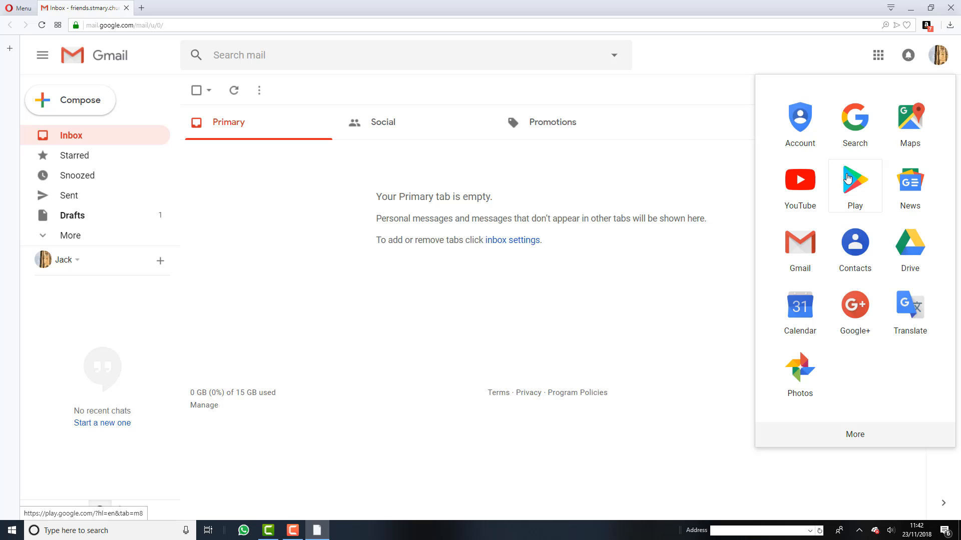
mouse_move(842, 237)
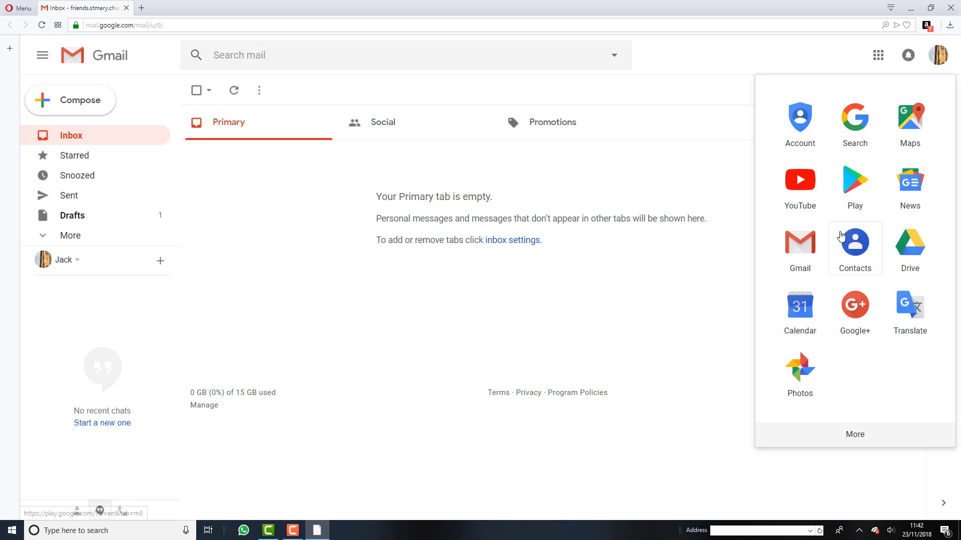
mouse_move(853, 244)
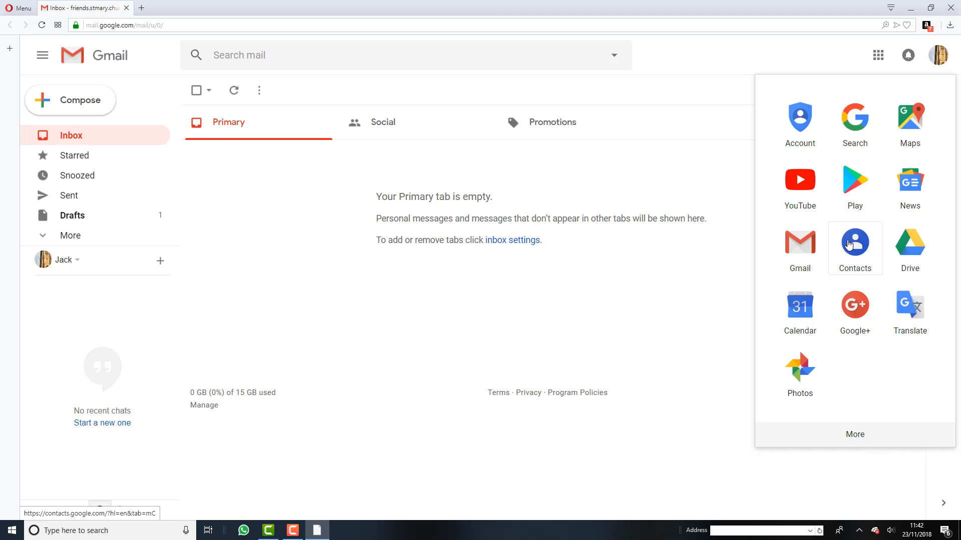
left_click(855, 243)
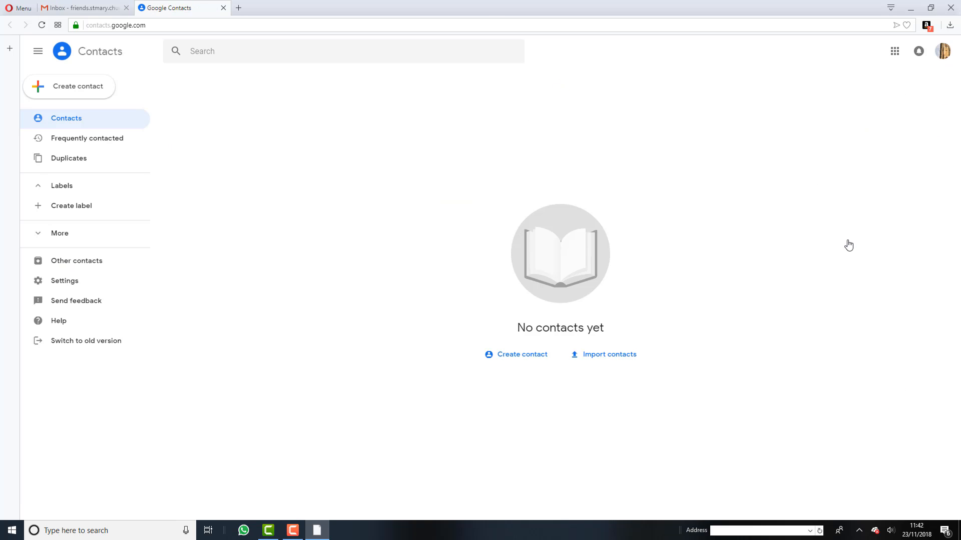
mouse_move(810, 245)
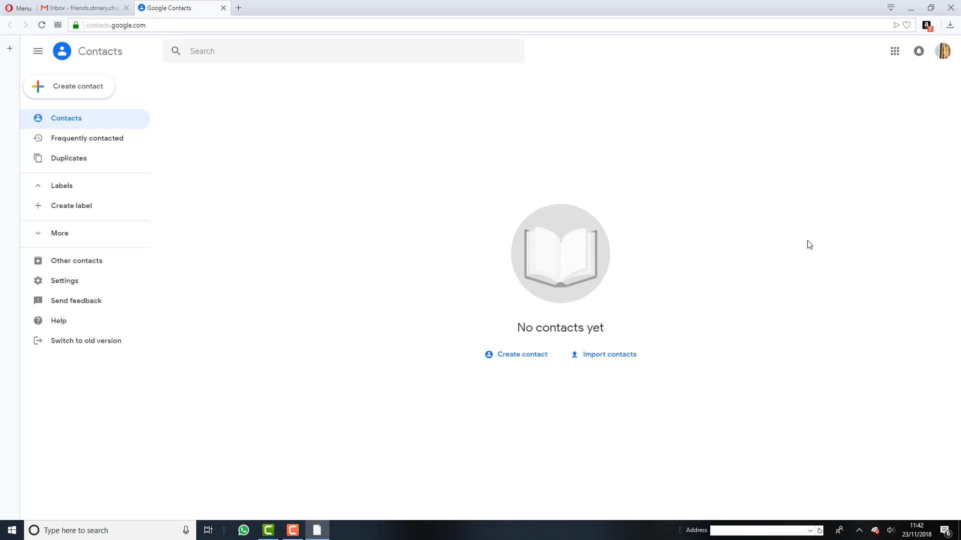
mouse_move(576, 268)
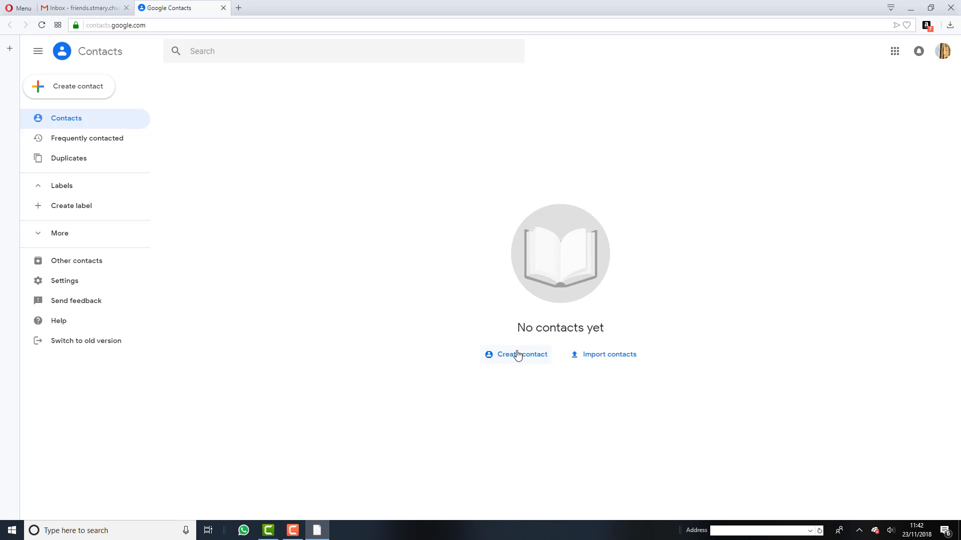
mouse_move(513, 310)
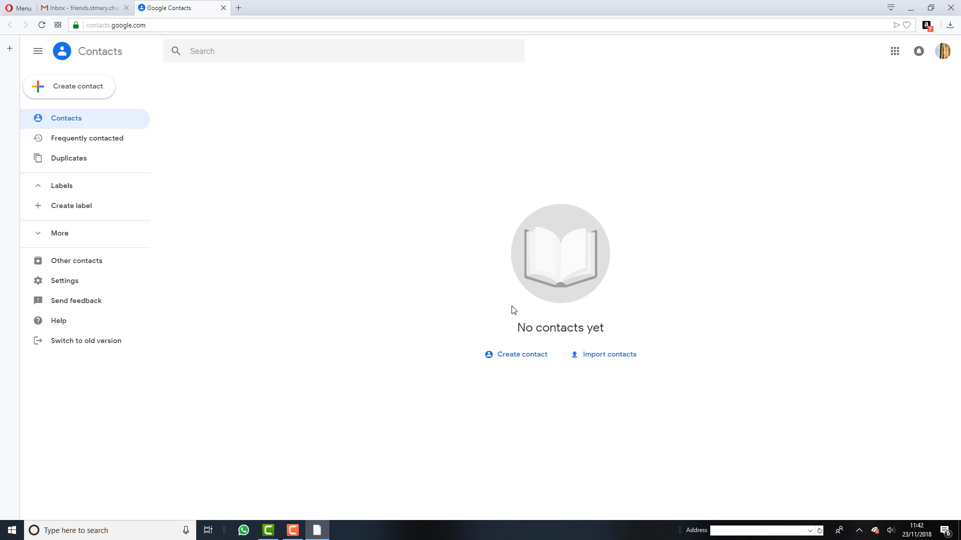